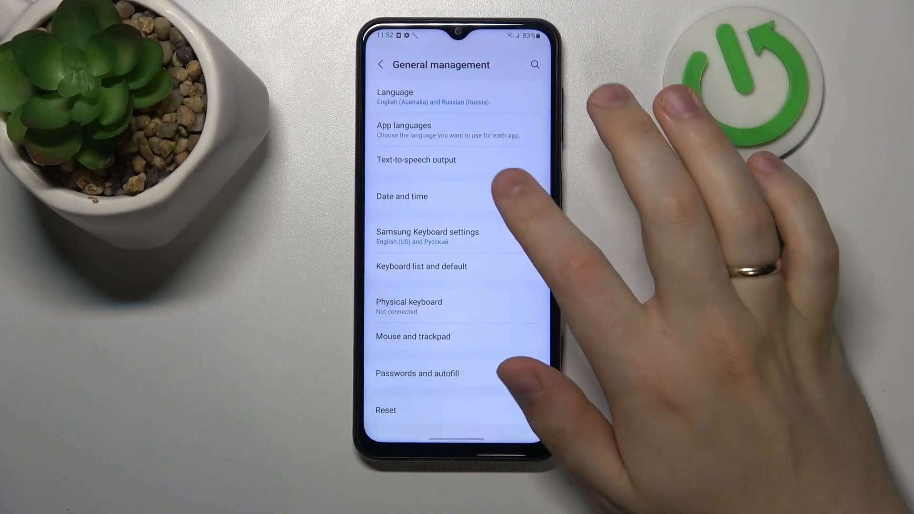
Switch on Automatic date and time under General management > Date and time
left_click(402, 197)
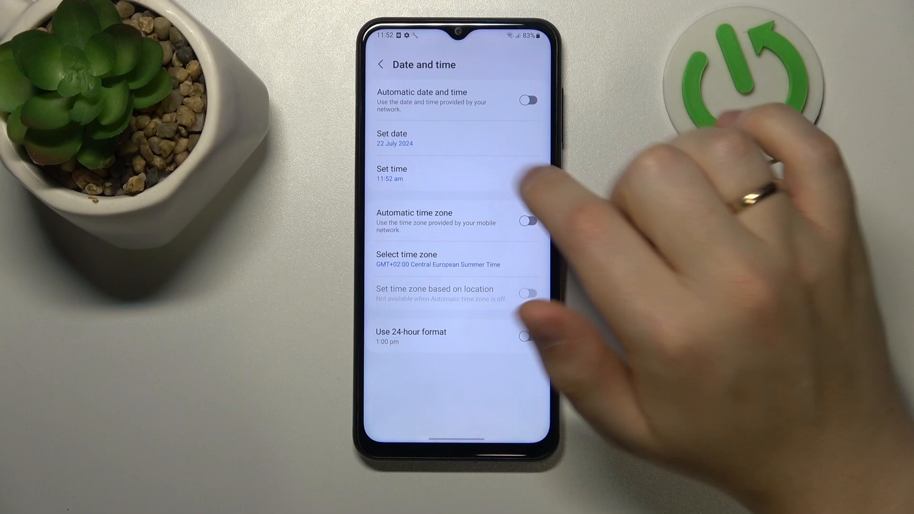
left_click(527, 100)
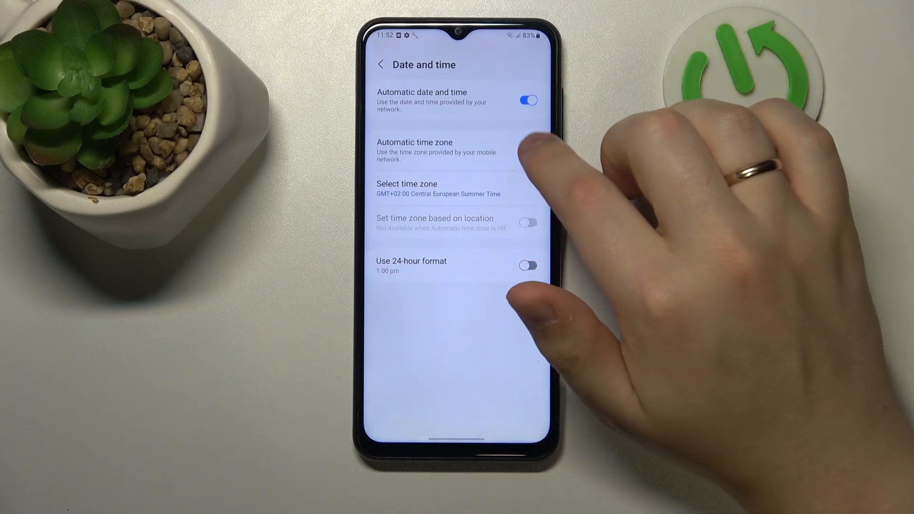
left_click(528, 150)
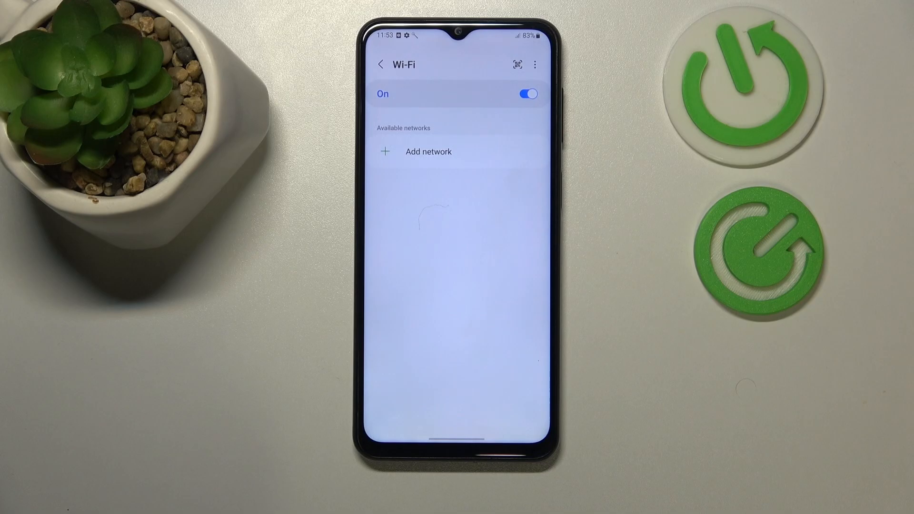
Select the Hardreset_info_5G network from the available Wi-Fi list
left_click(439, 152)
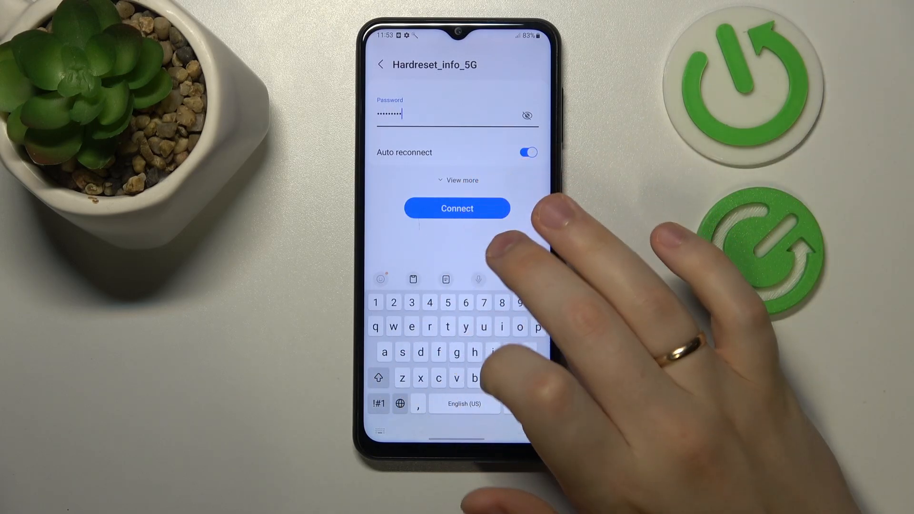
Submit the password to connect to Hardreset_info_5G and return to Settings
left_click(457, 208)
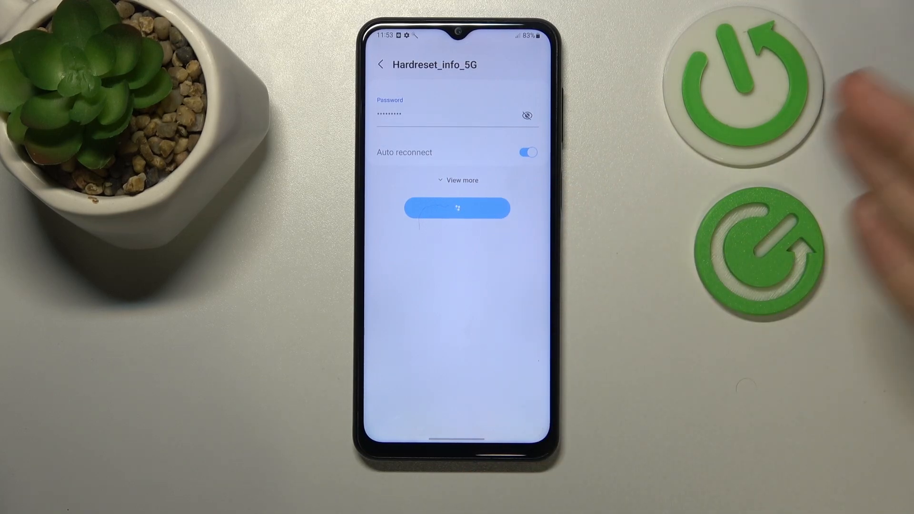
left_click(457, 208)
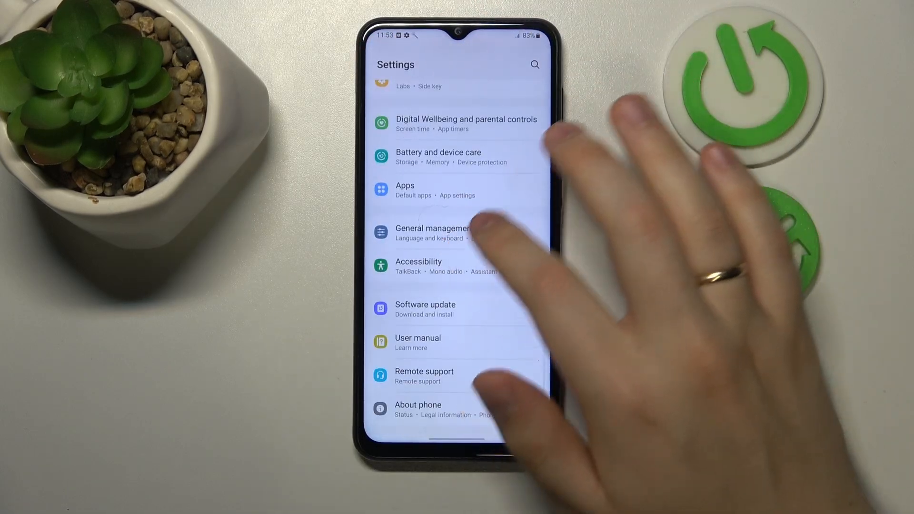
Reset network settings from General management, confirming Reset, then open Connections
left_click(433, 233)
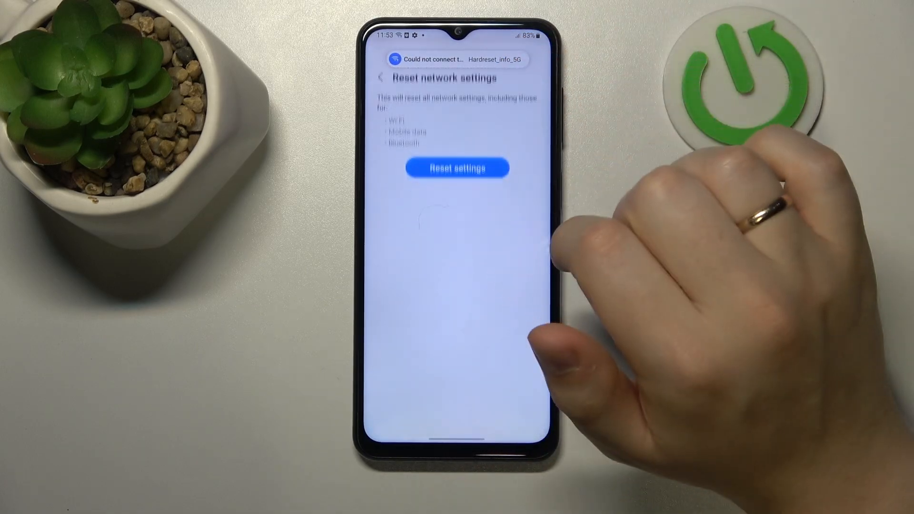
left_click(457, 168)
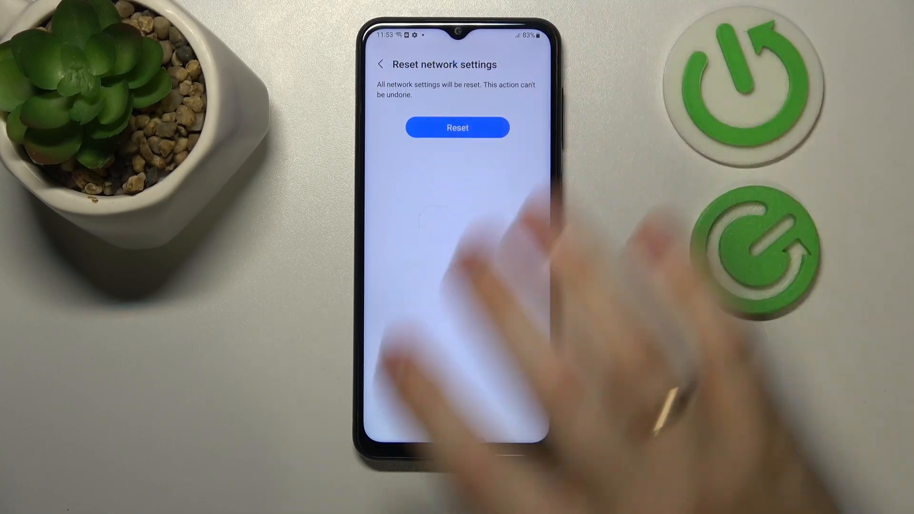
left_click(458, 128)
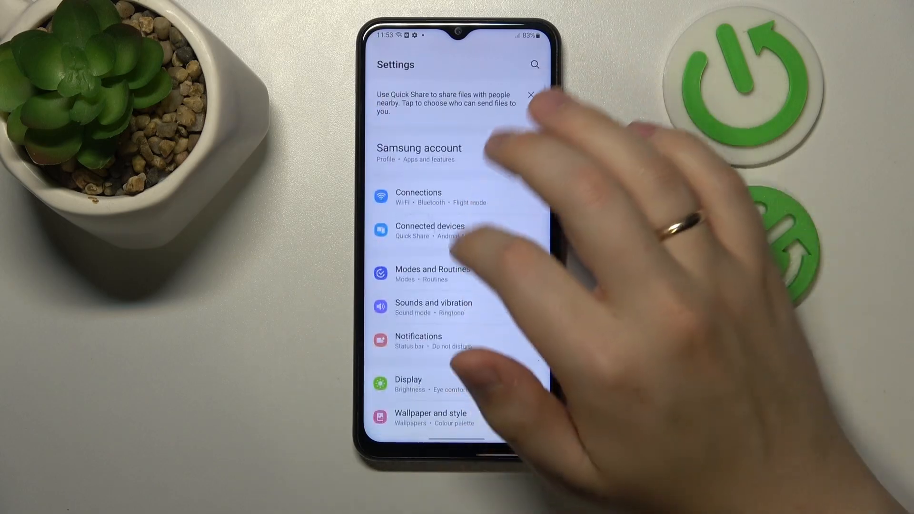
left_click(418, 197)
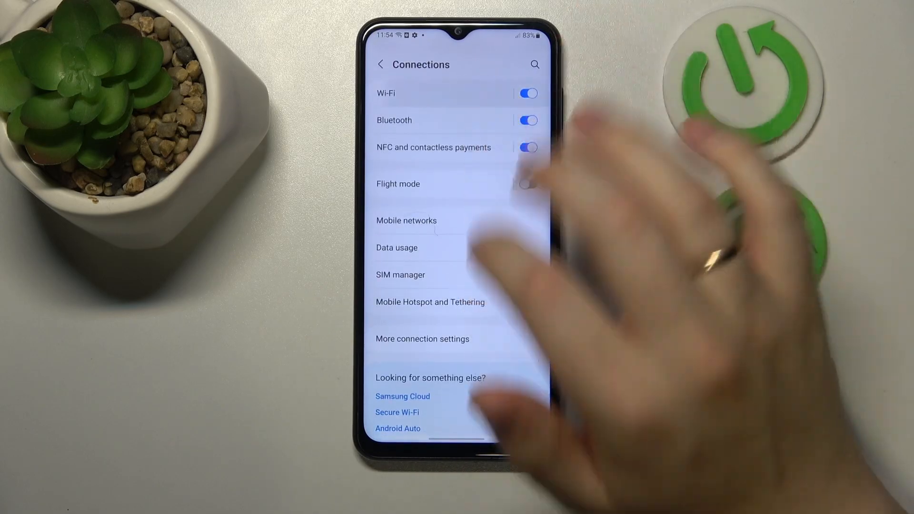